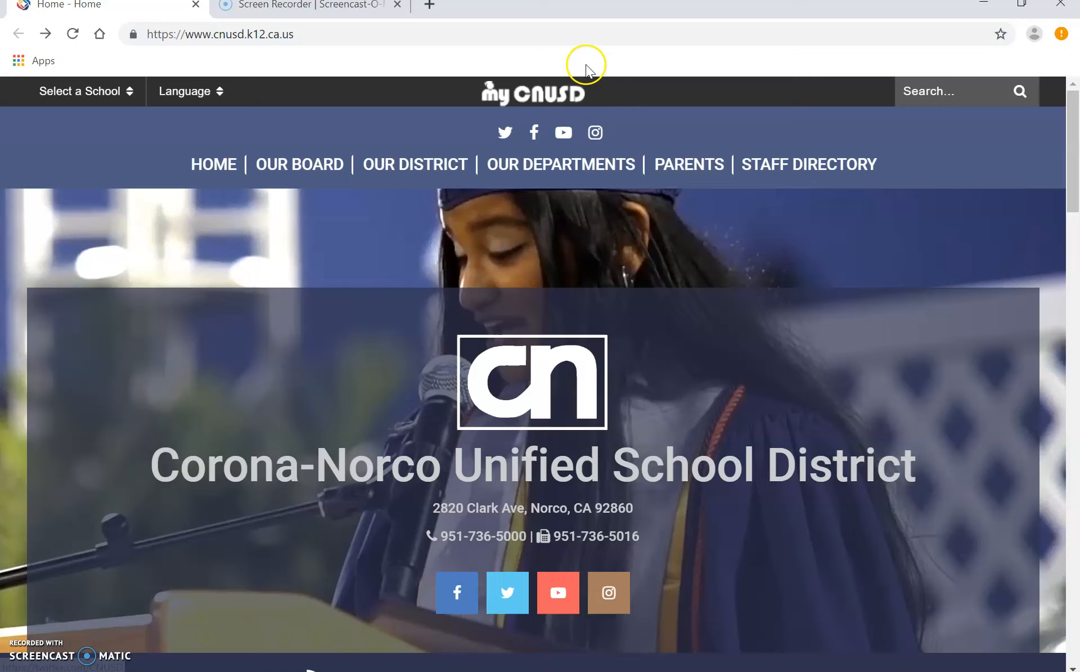
mouse_move(534, 93)
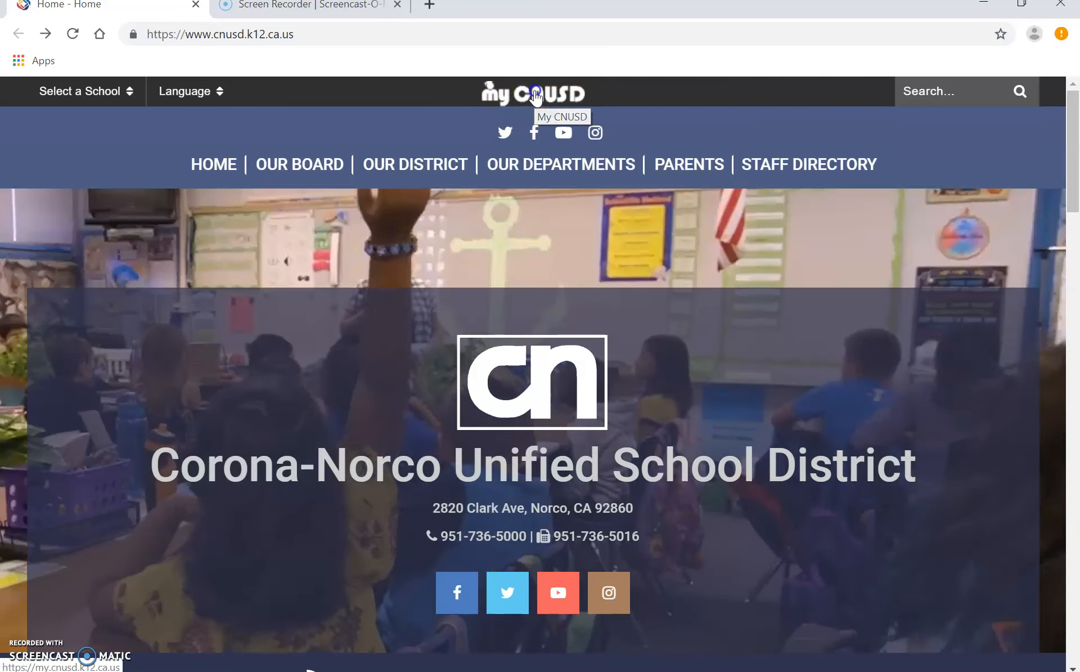
Step: Go from the district homepage to the MyCNUSD portal sign-in page via the My CNUSD logo
left_click(533, 93)
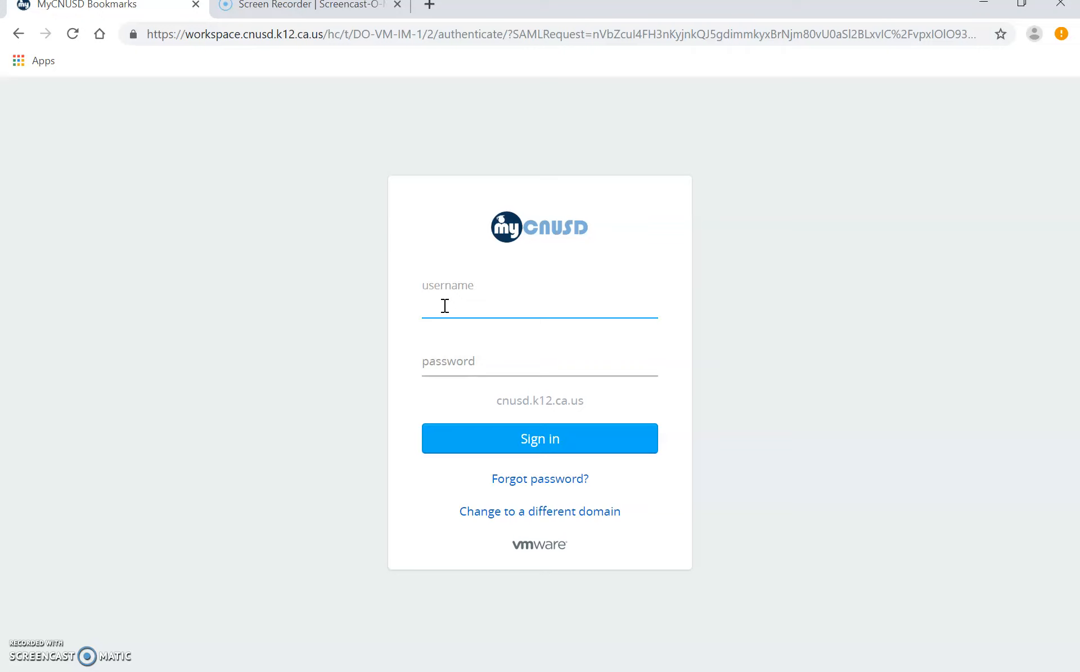
Step: Enter the student ID and password and sign in to MyCNUSD
type("36")
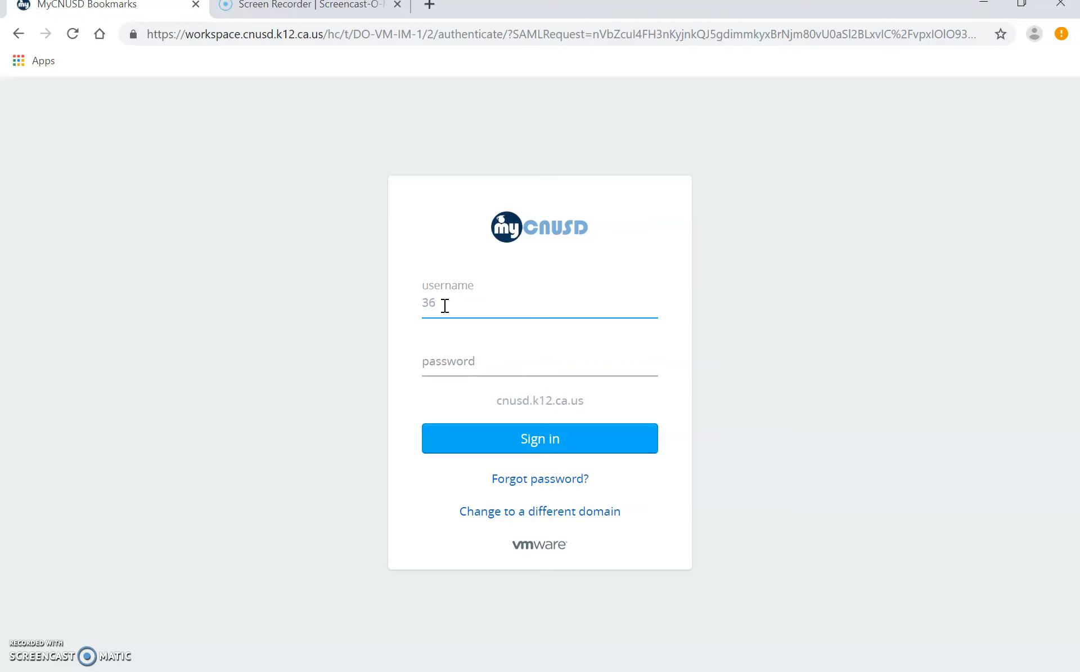
type("0")
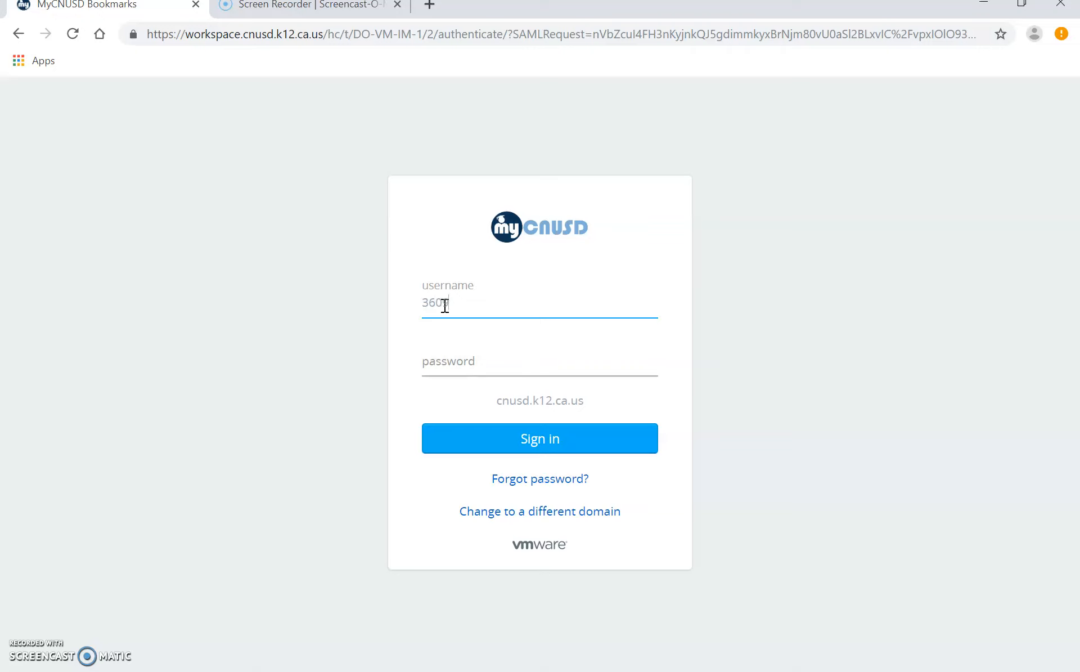
type("28")
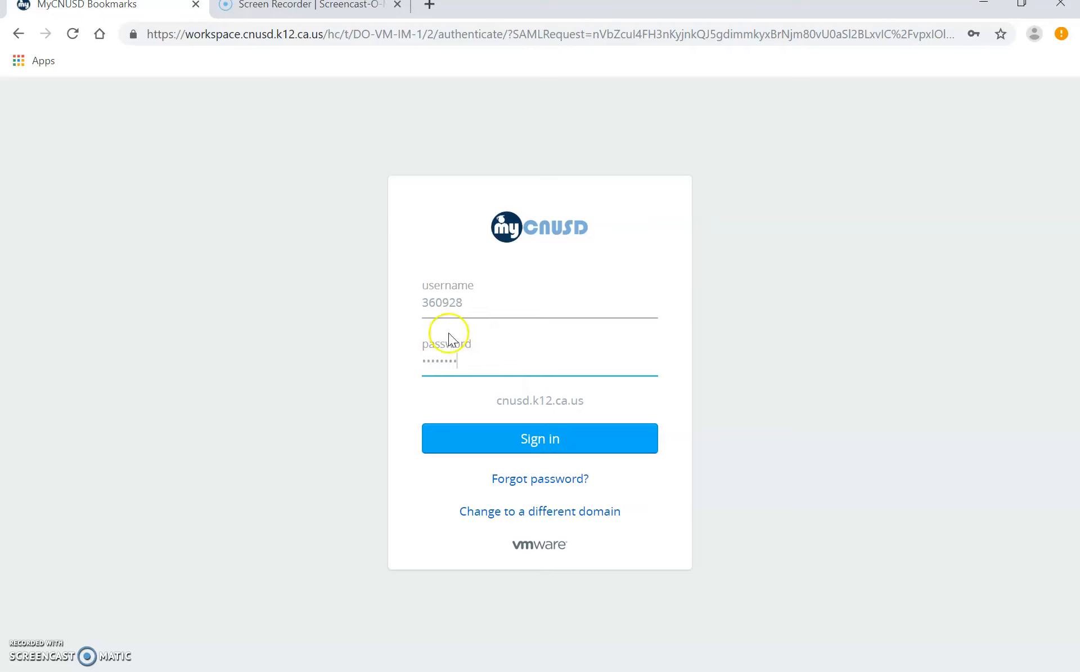
left_click(539, 437)
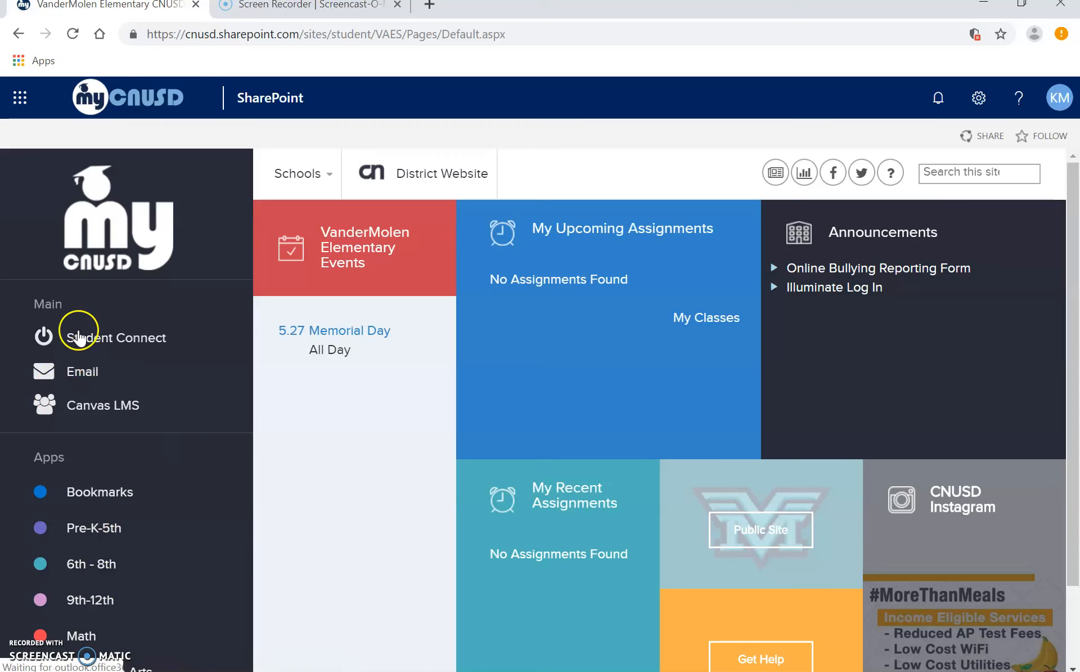
mouse_move(100, 492)
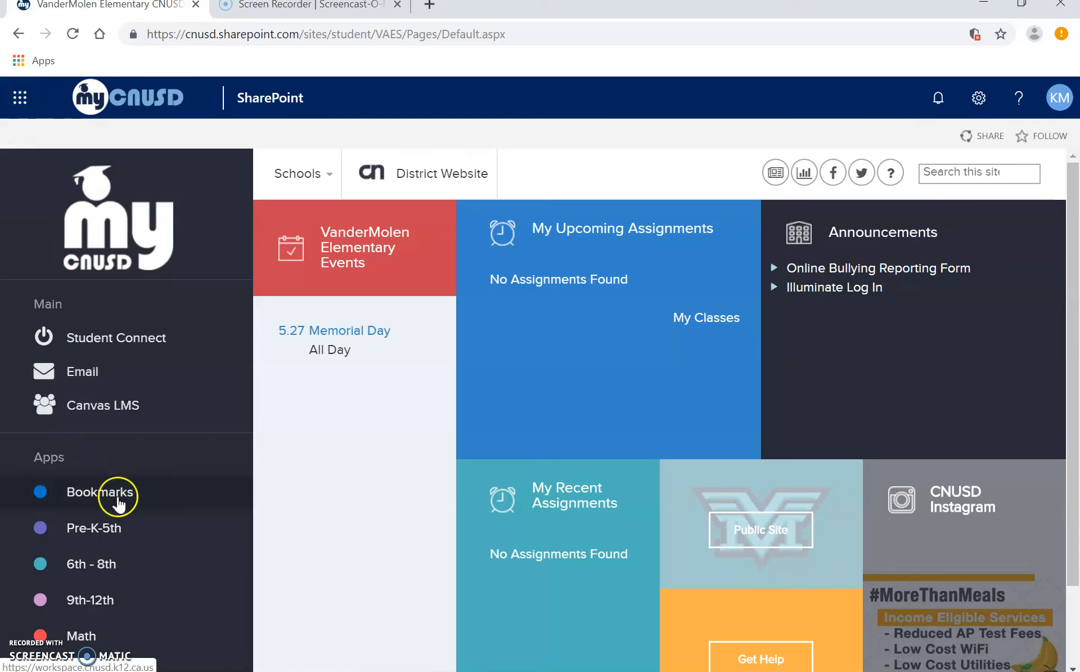
Step: Let the MyCNUSD SharePoint student dashboard finish loading after sign-in
left_click(939, 97)
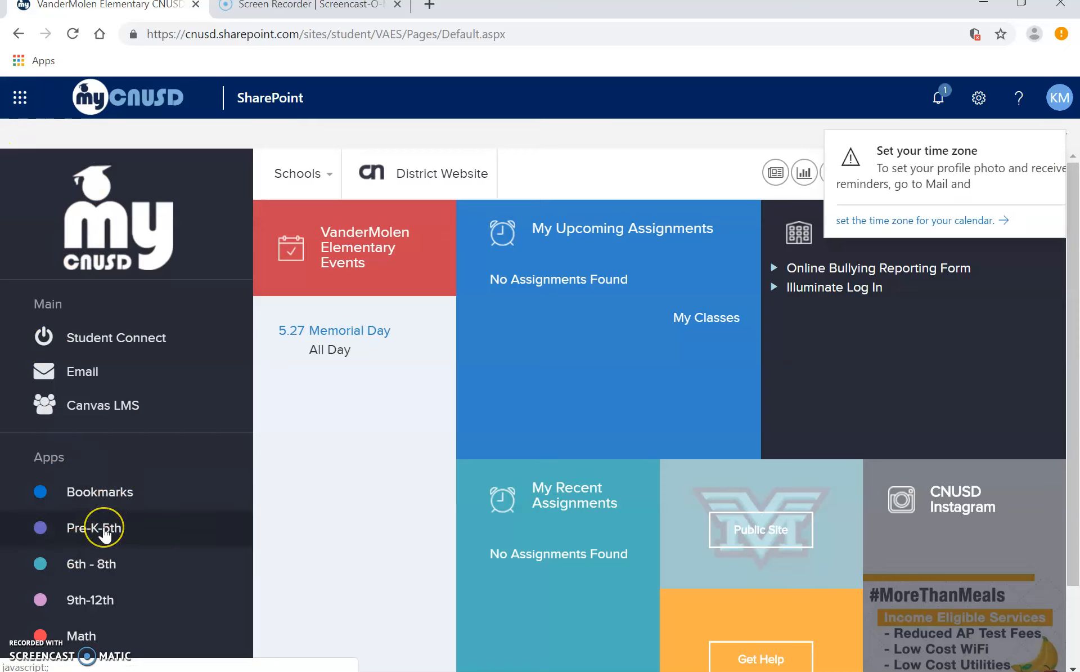
Step: Browse the Pre-K-5th app list and launch TypingClub in a new tab
left_click(93, 526)
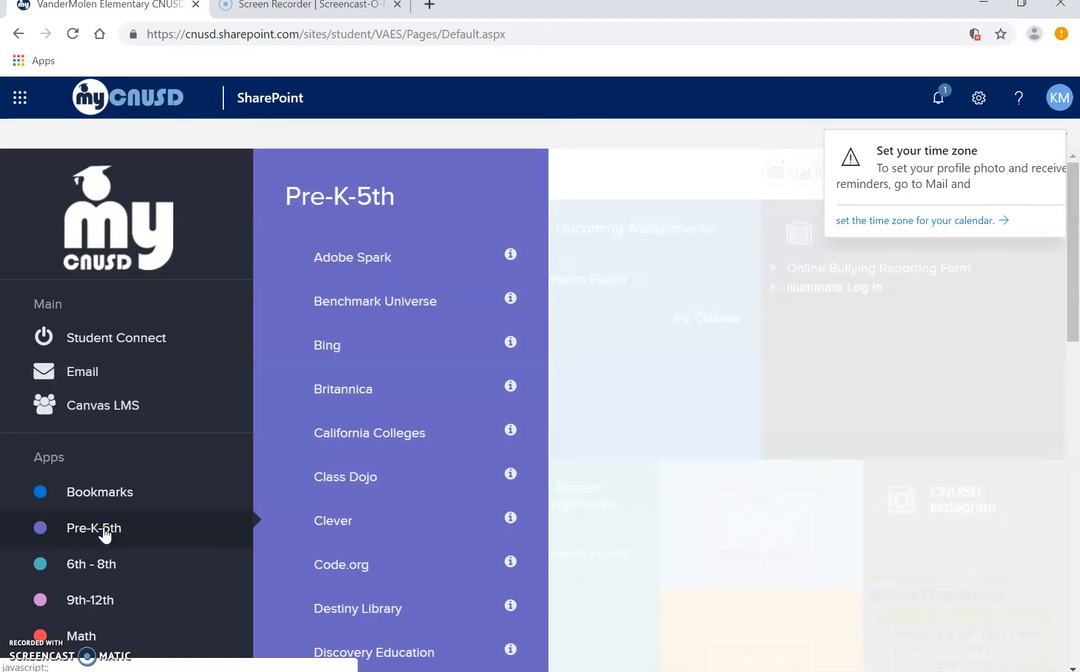
mouse_move(365, 433)
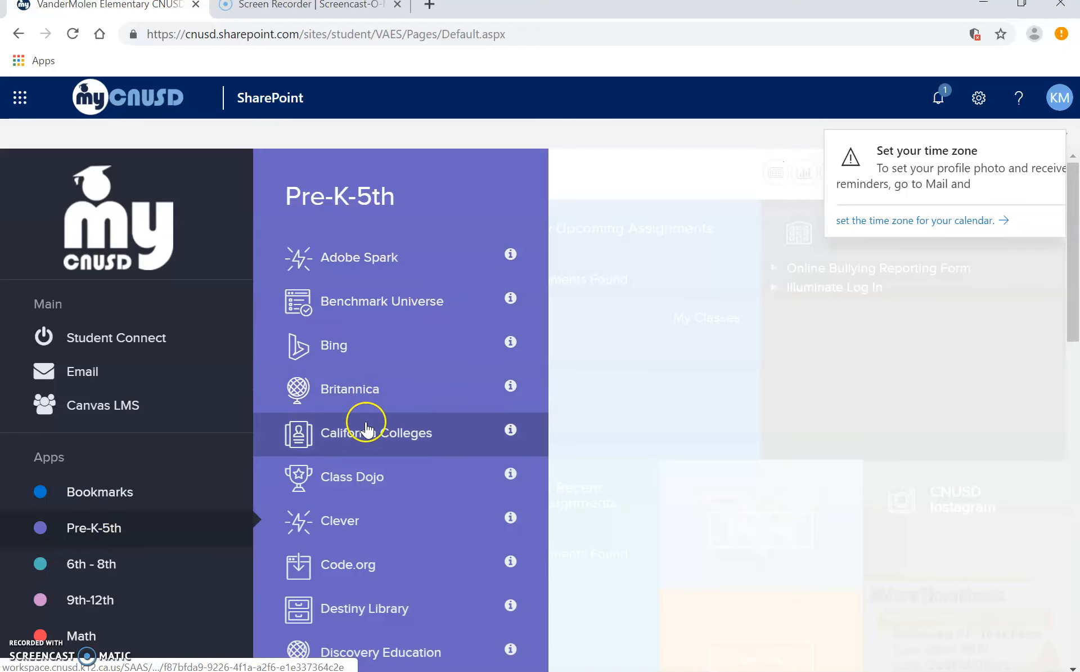
scroll("down", 3)
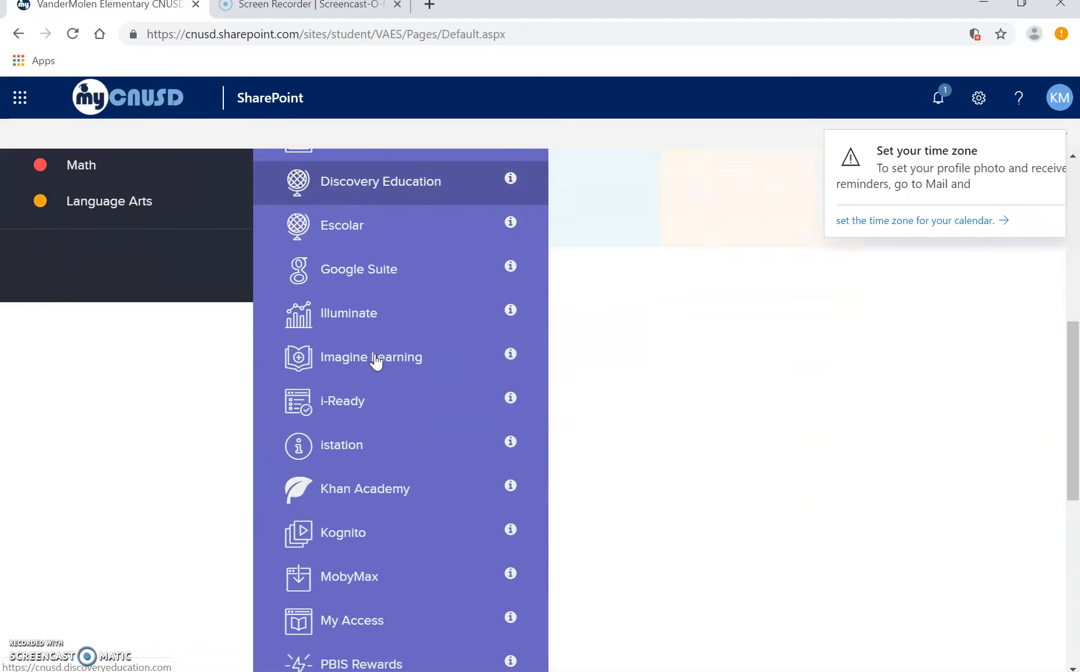
scroll("down", 3)
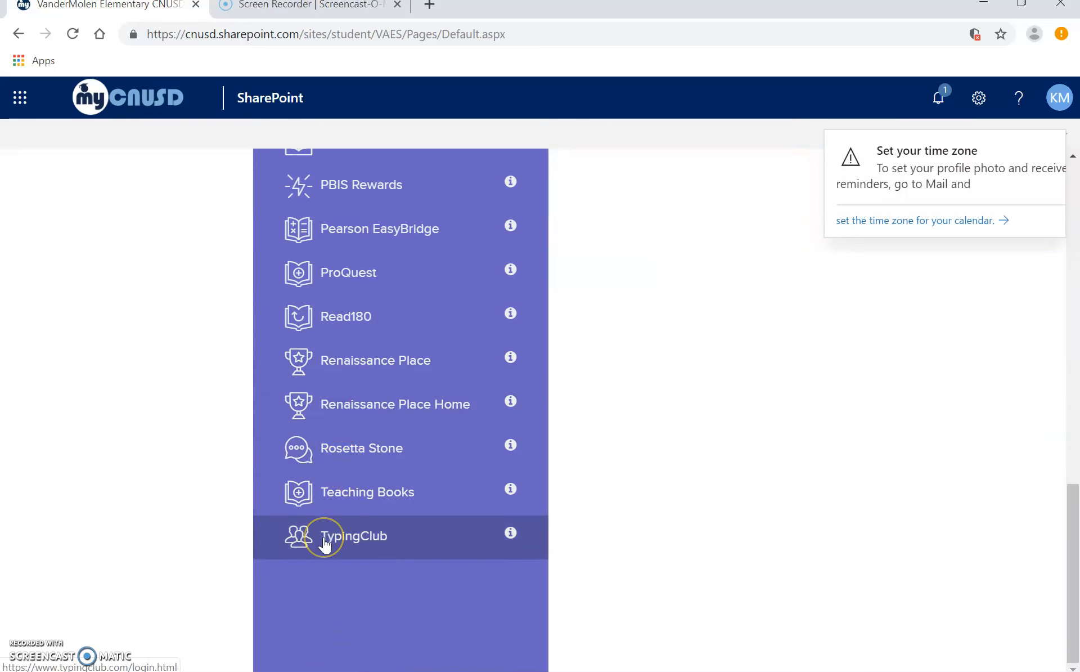
left_click(354, 535)
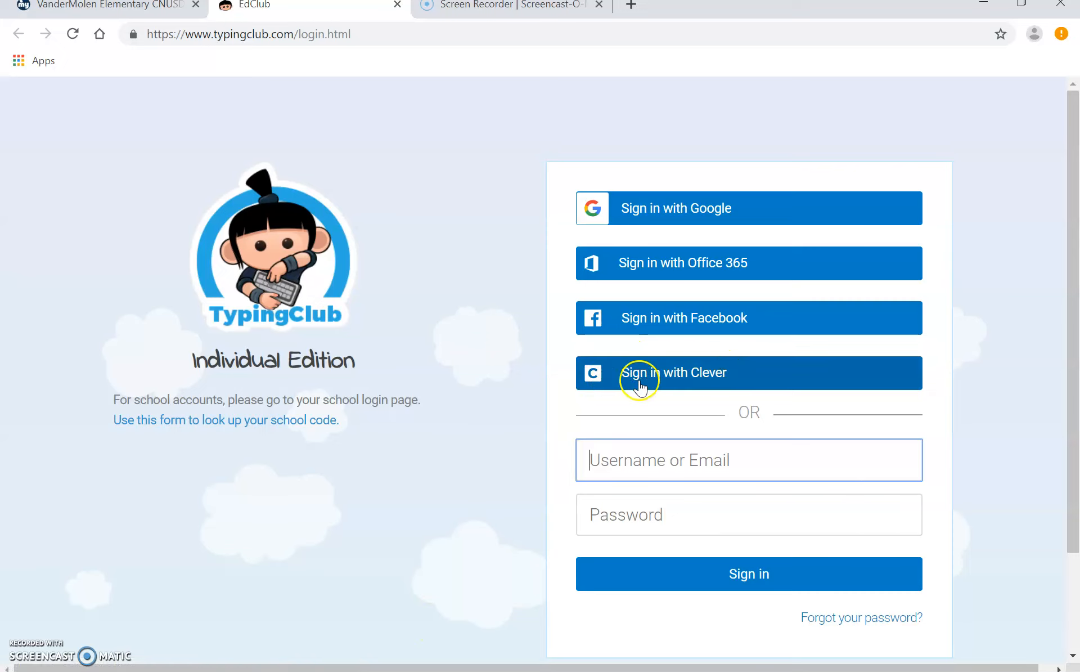
mouse_move(655, 222)
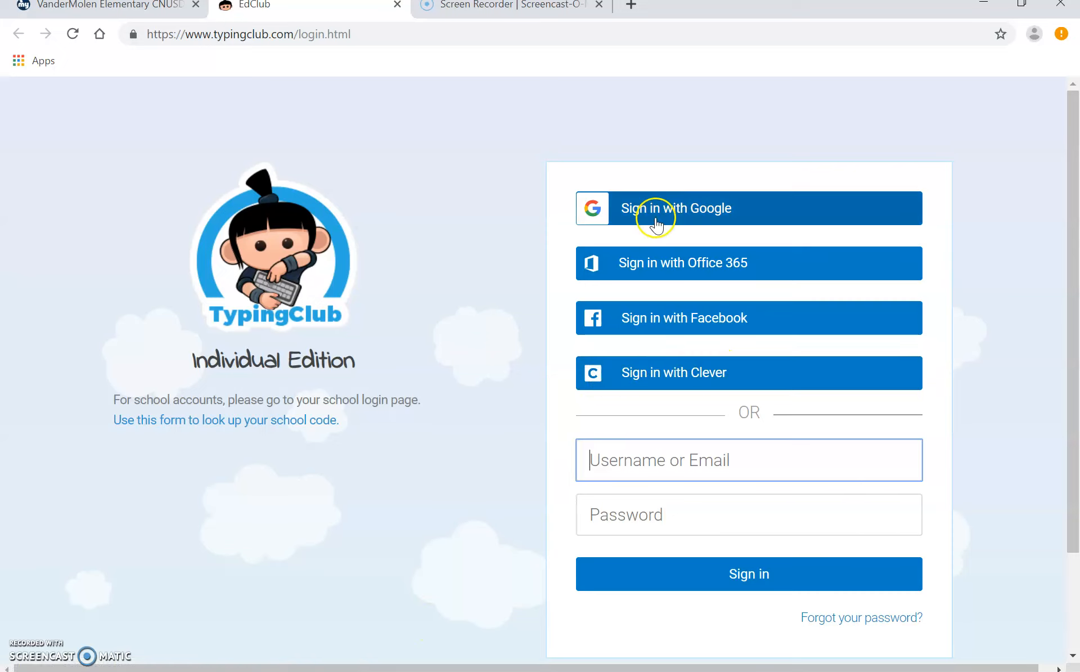
mouse_move(632, 372)
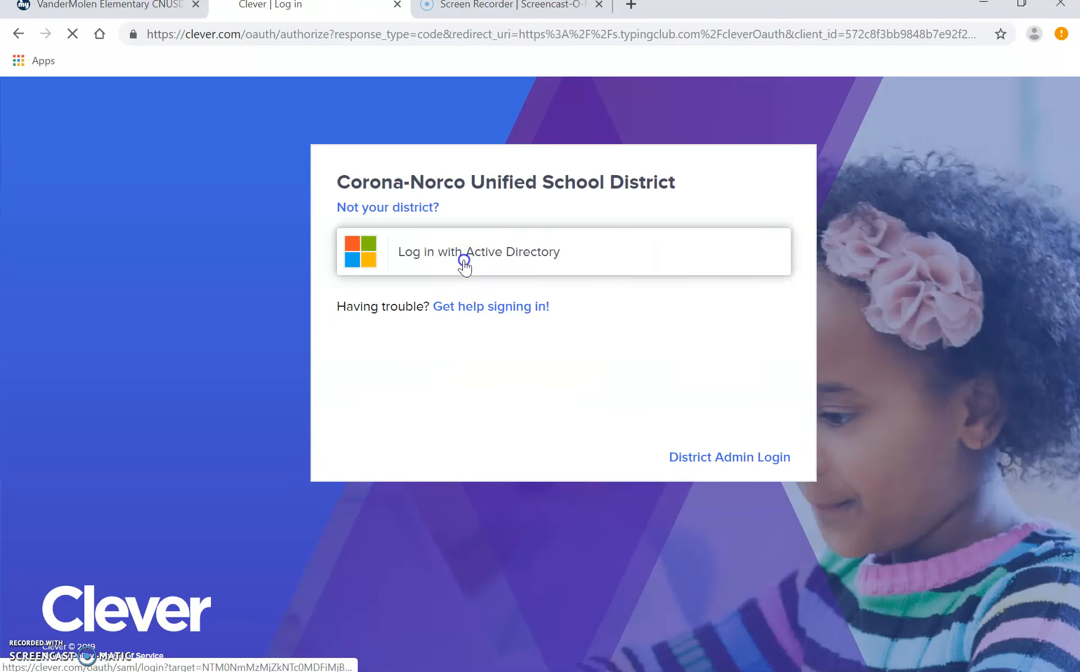
Step: Log in to Clever with the district Active Directory account to reach TypingClub
left_click(478, 251)
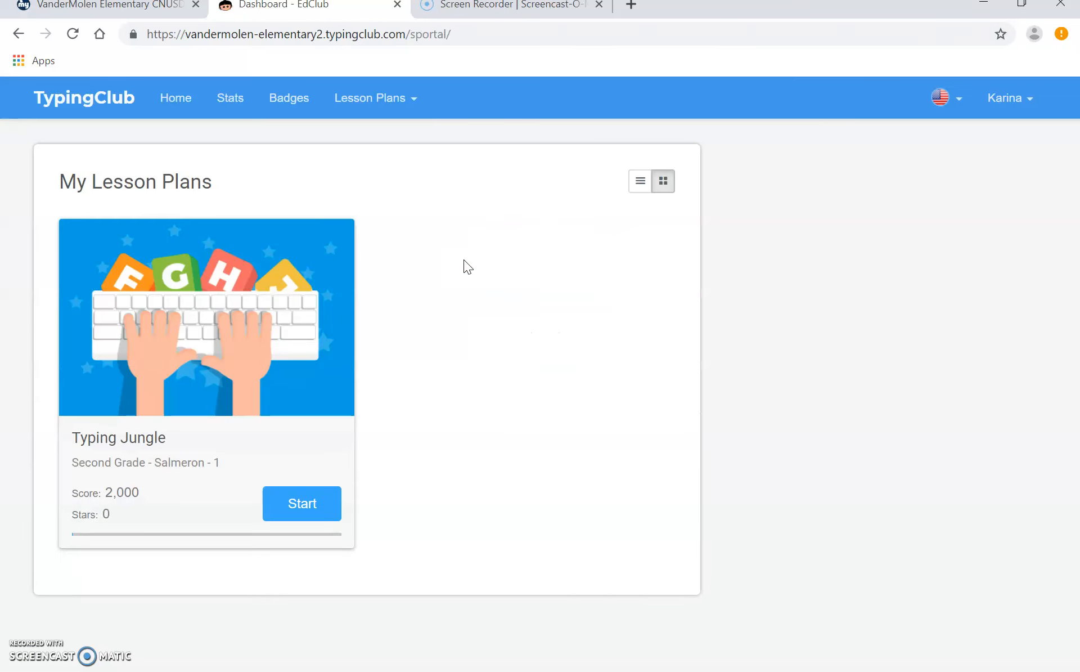
mouse_move(314, 455)
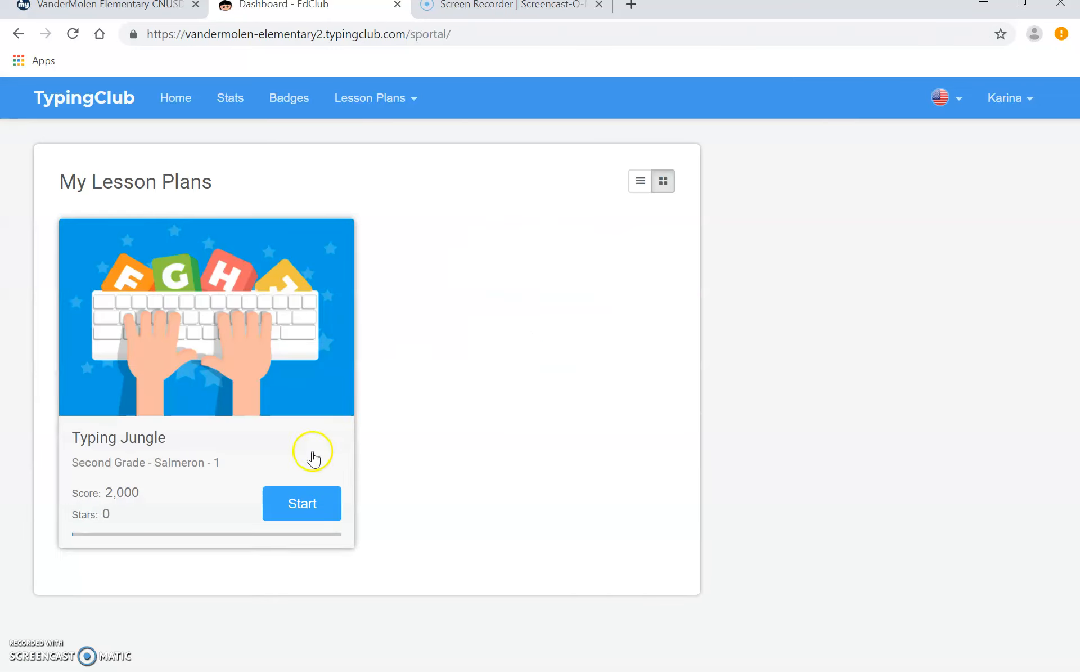
mouse_move(289, 508)
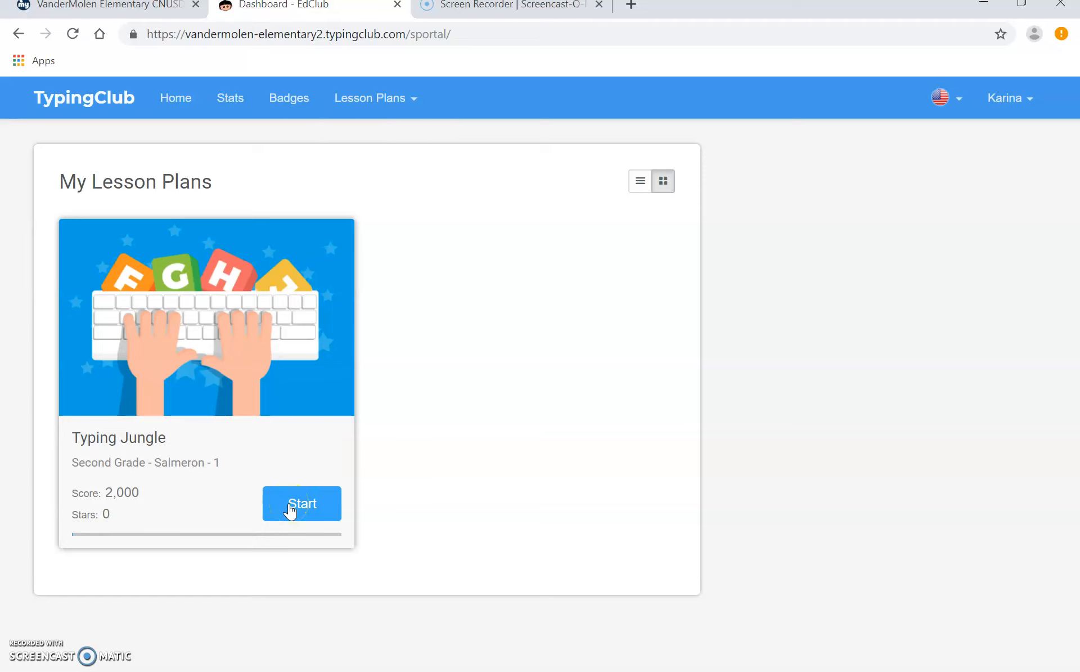
Step: Start the Typing Jungle lesson plan, opening its Home Row lesson map
left_click(302, 504)
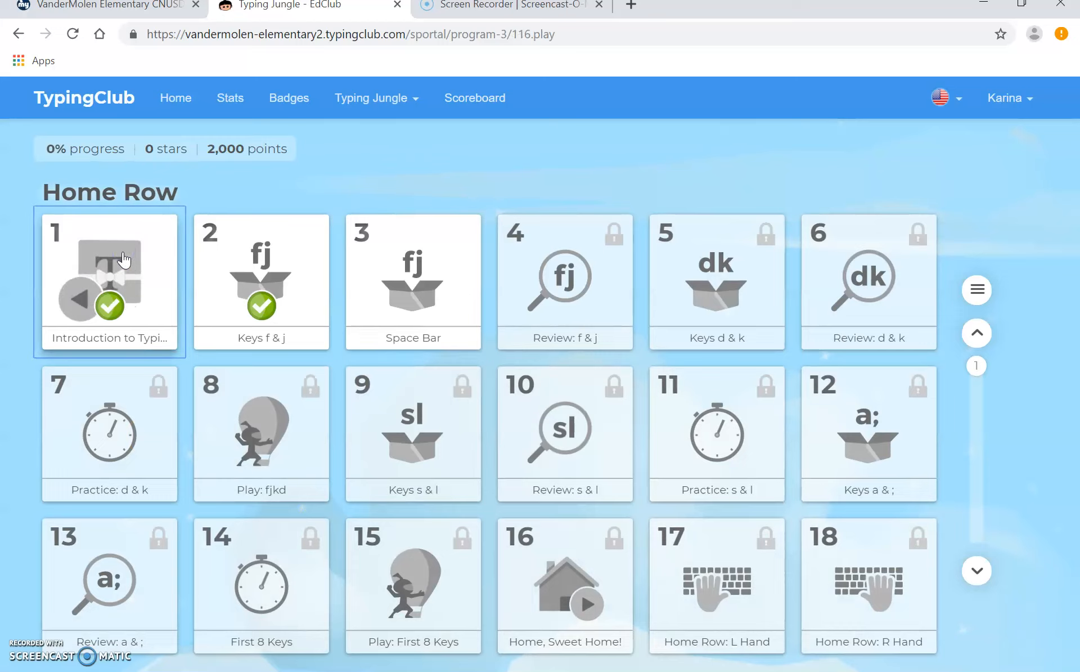
Step: Open Home Row lesson 1, Introduction to Typing
left_click(109, 282)
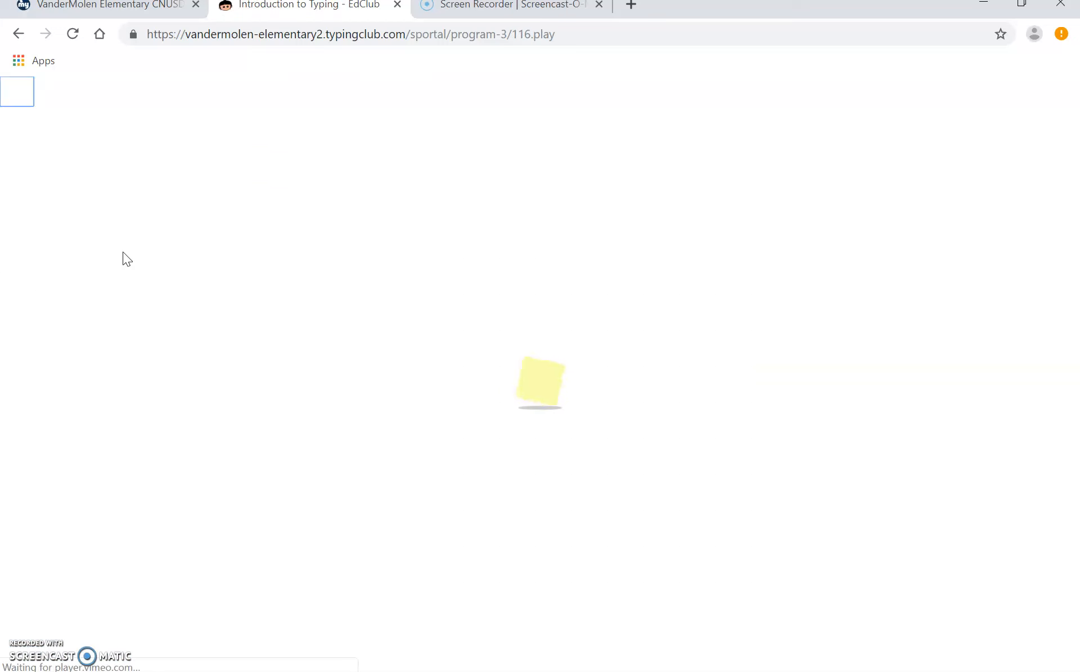